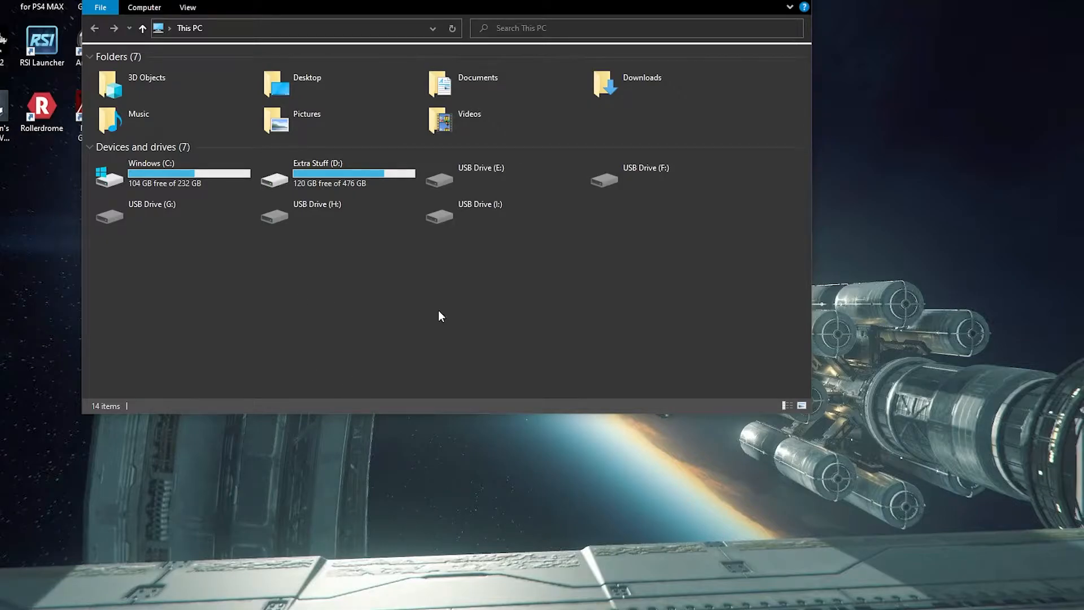
Navigate from This PC into Extra Stuff (D:) > steamapps > common to reach the game folders
{"action": "double_click", "coordinate": [318, 172]}
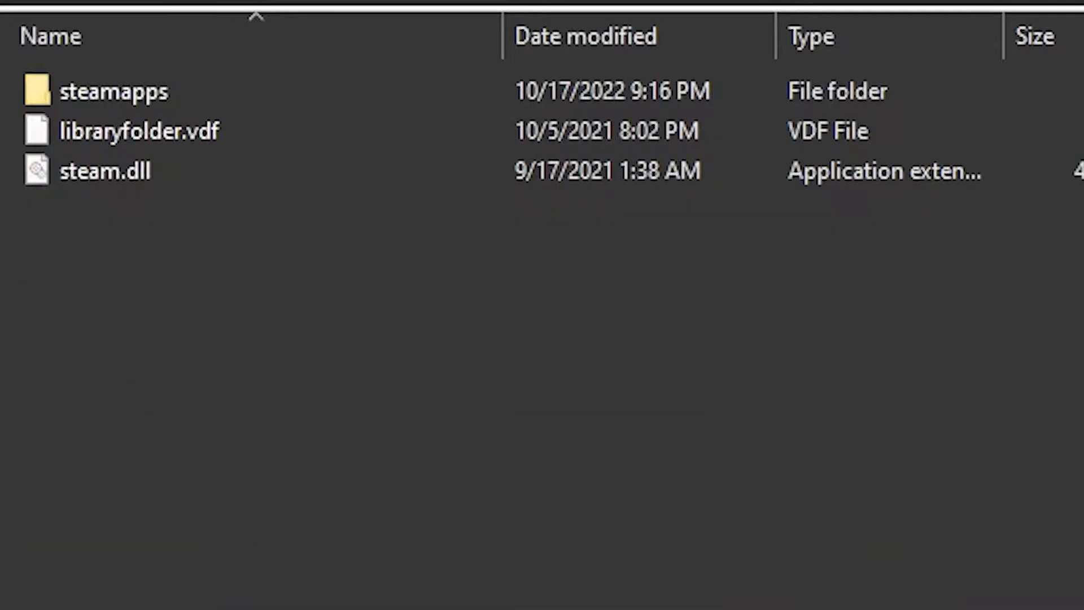
{"action": "double_click", "coordinate": [113, 91]}
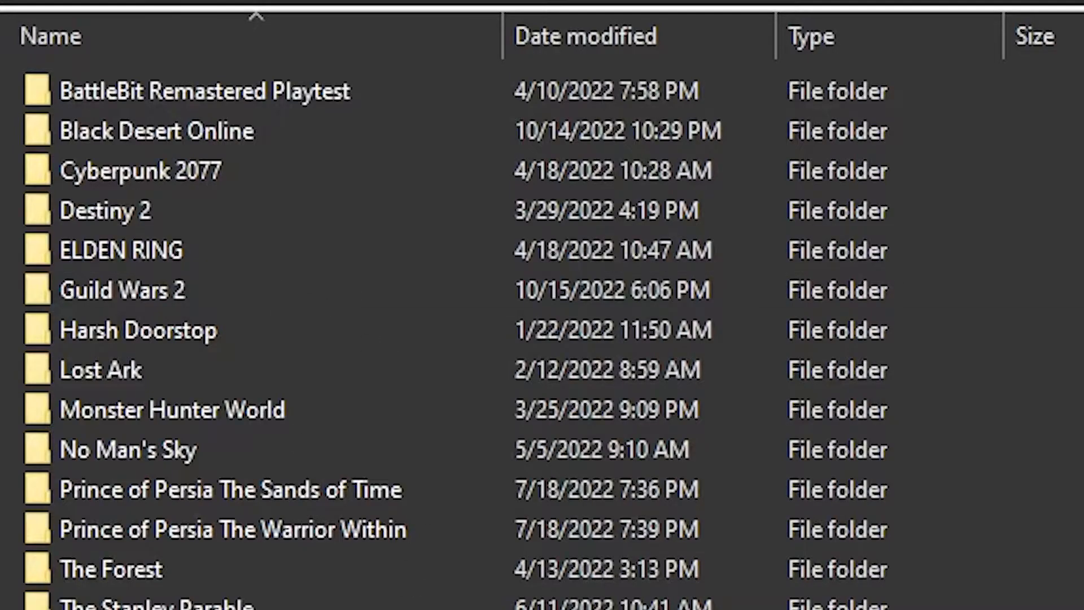
{"action": "left_click", "coordinate": [124, 290]}
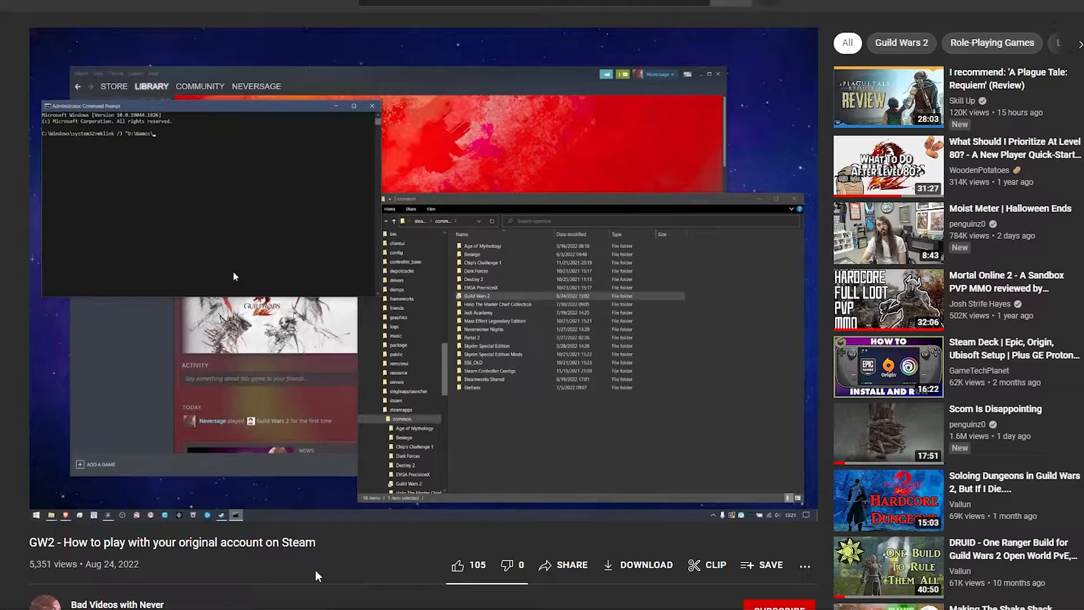
{"action": "type", "text": "Steam\\"}
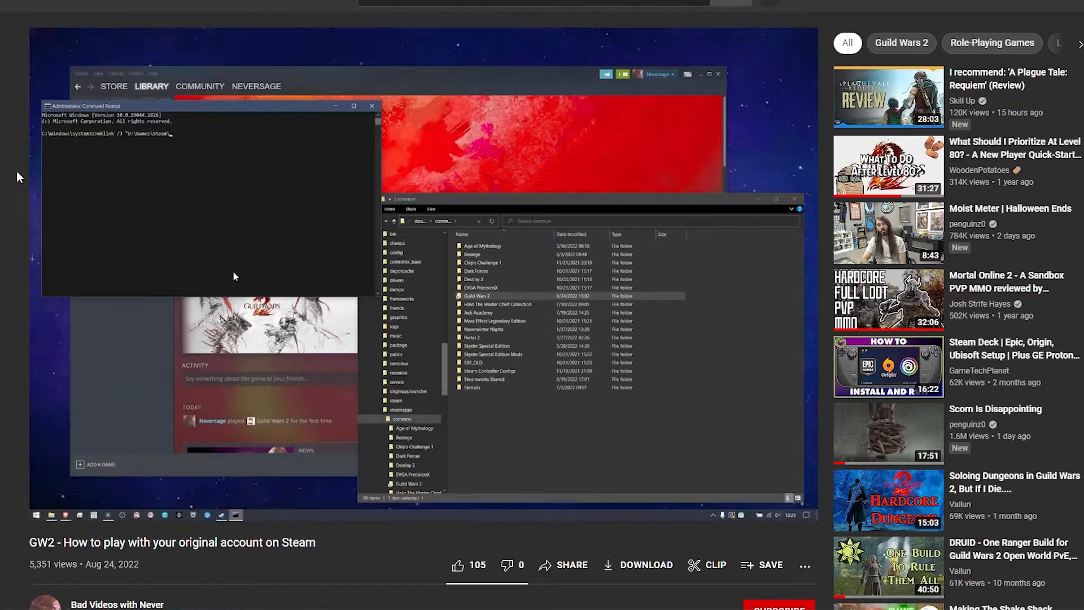
{"action": "type", "text": "steamapps\\common\\"}
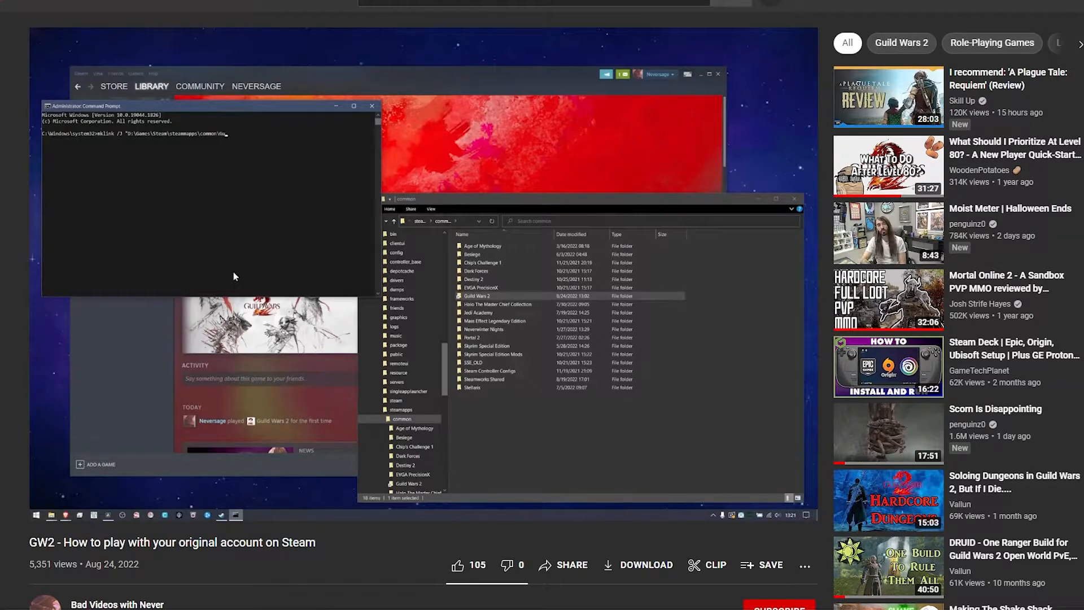
{"action": "type", "text": "Guild War"}
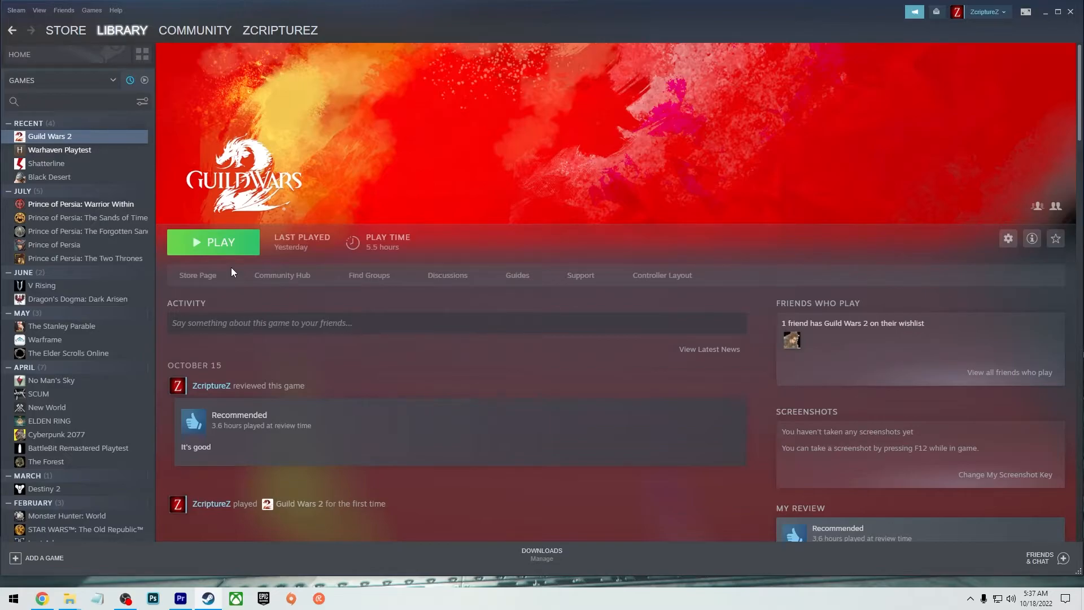
{"action": "mouse_move", "coordinate": [283, 312]}
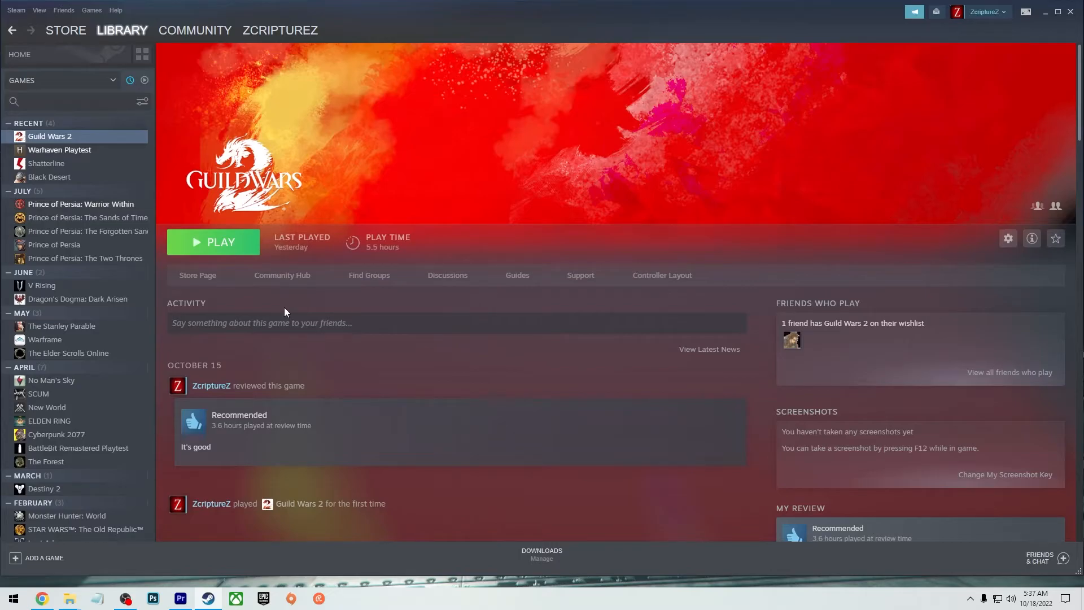
{"action": "mouse_move", "coordinate": [243, 310]}
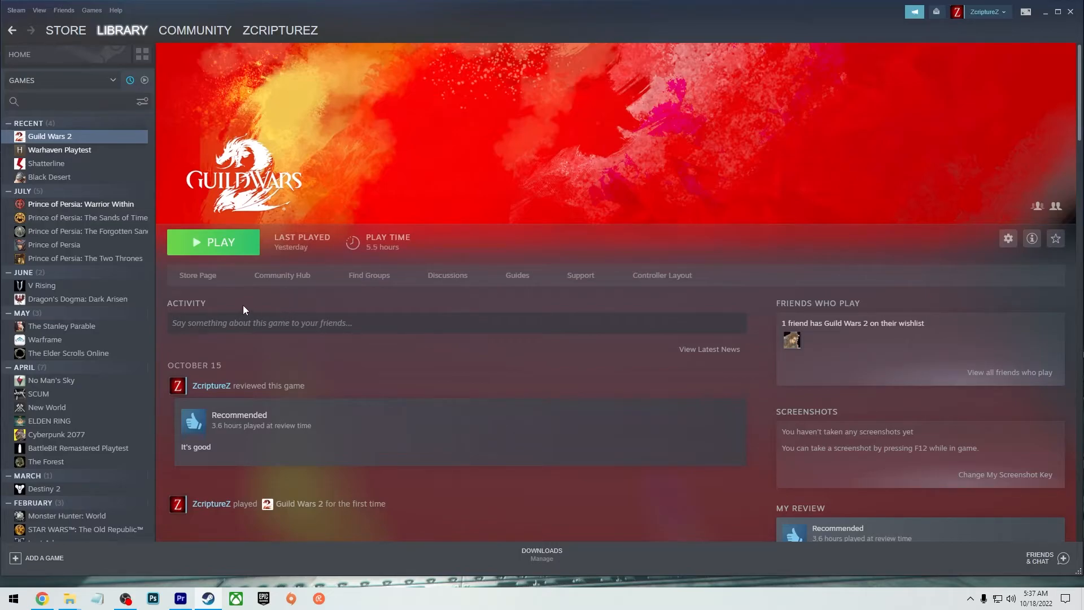
{"action": "mouse_move", "coordinate": [104, 149]}
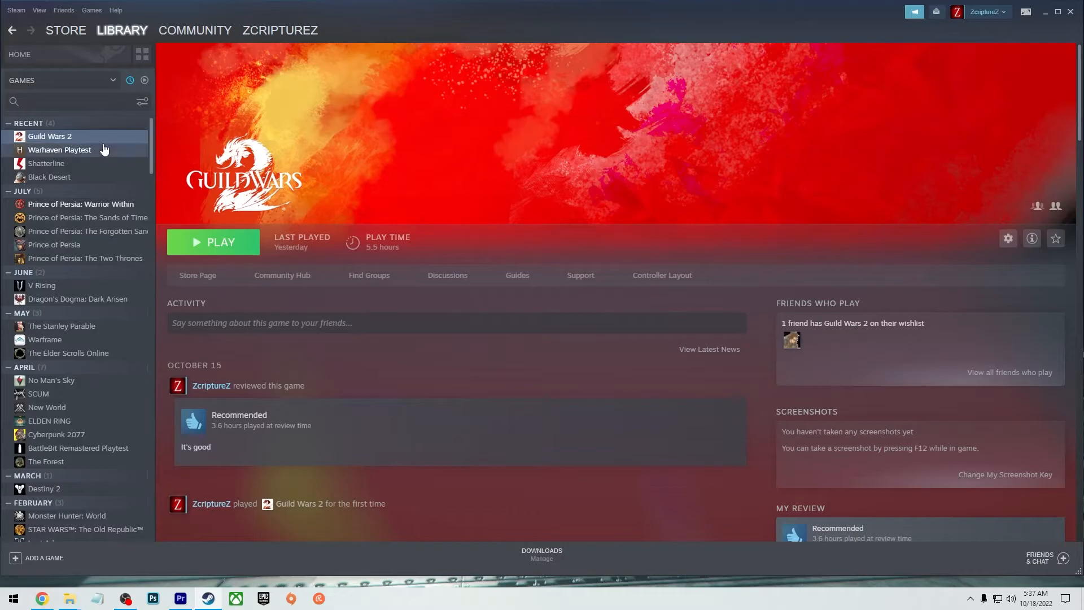
Create a desktop shortcut for Guild Wars 2 via its Manage options in the library
{"action": "right_click", "coordinate": [49, 136]}
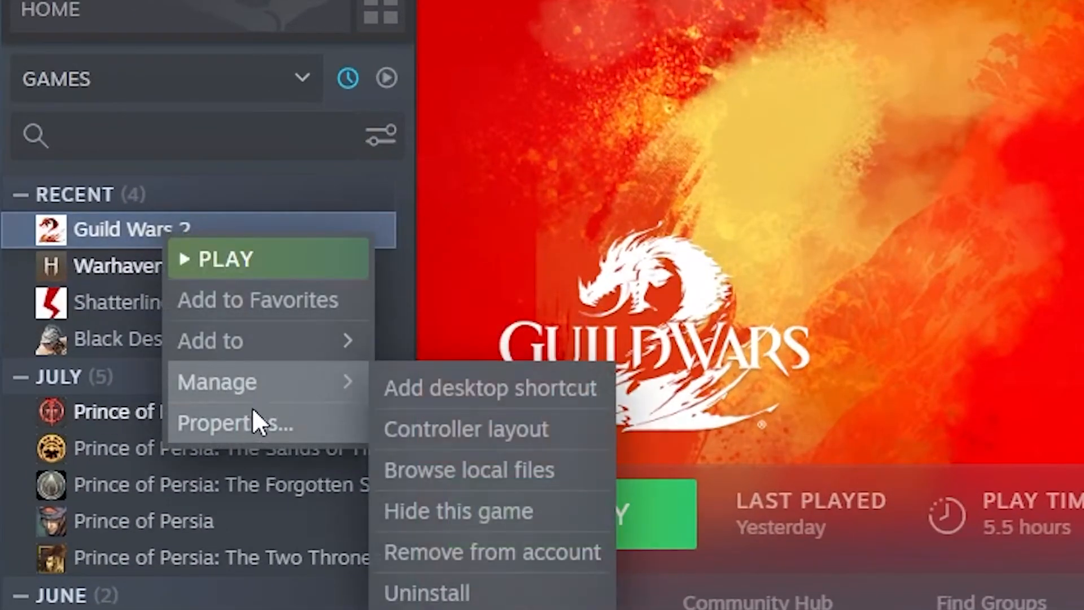
{"action": "mouse_move", "coordinate": [491, 388]}
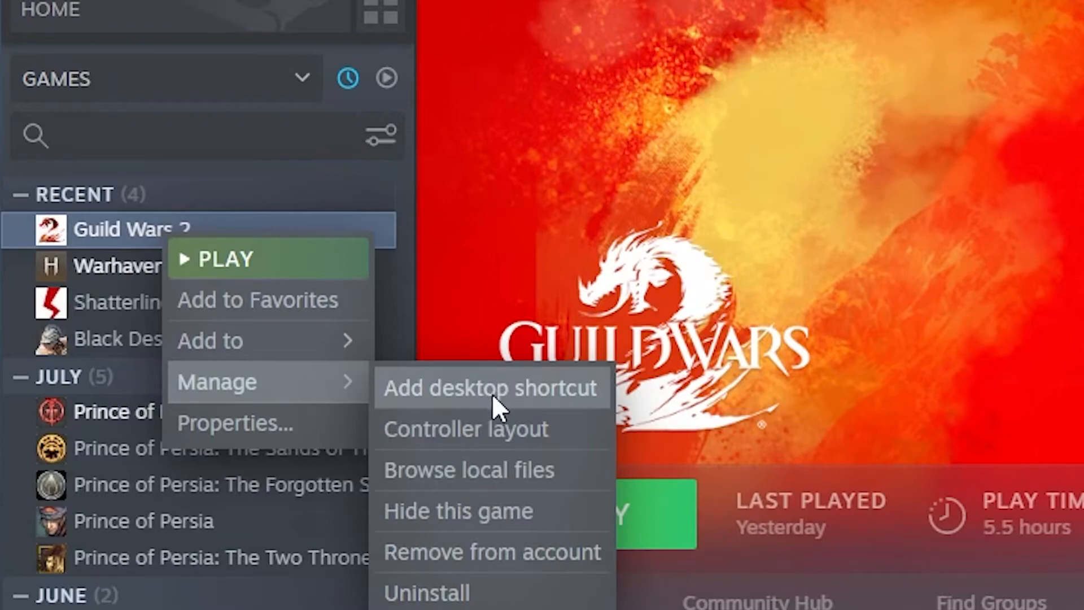
{"action": "left_click", "coordinate": [489, 387]}
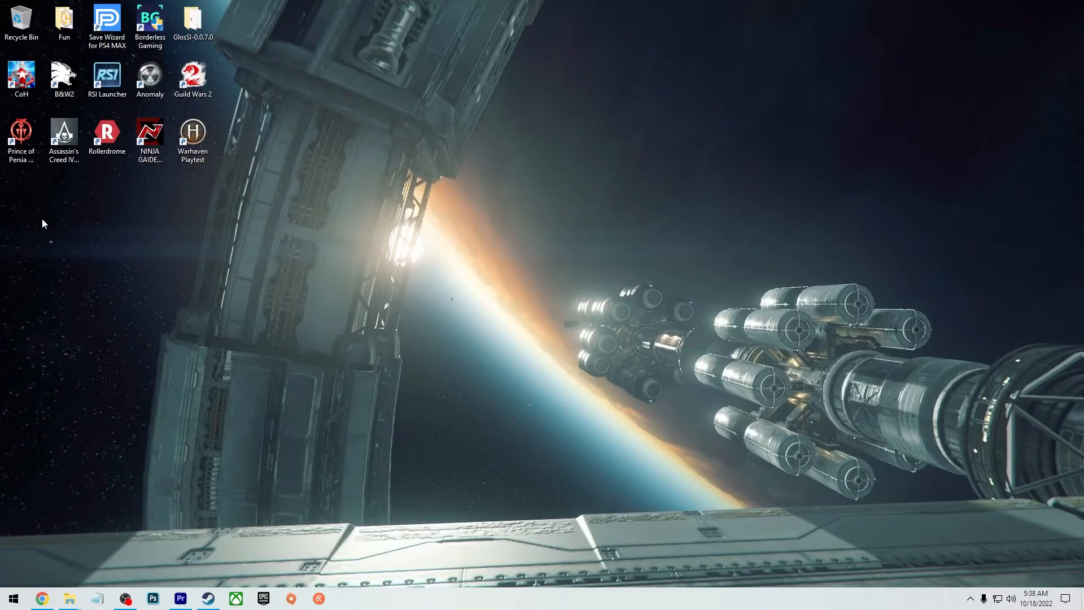
{"action": "mouse_move", "coordinate": [254, 347]}
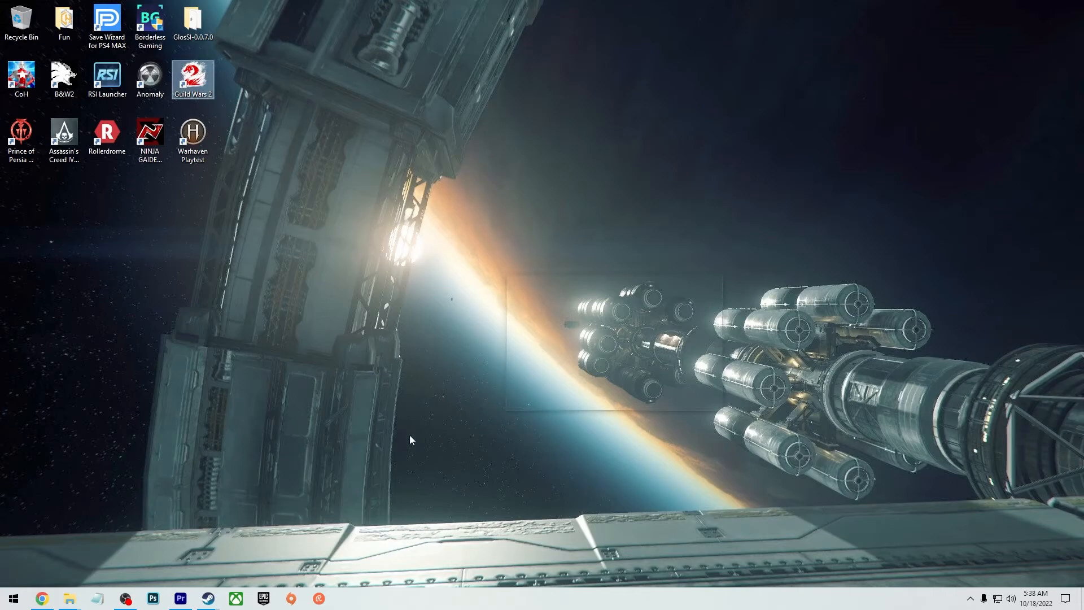
Start Guild Wars 2 from the new desktop shortcut and let its launcher load
{"action": "double_click", "coordinate": [193, 75]}
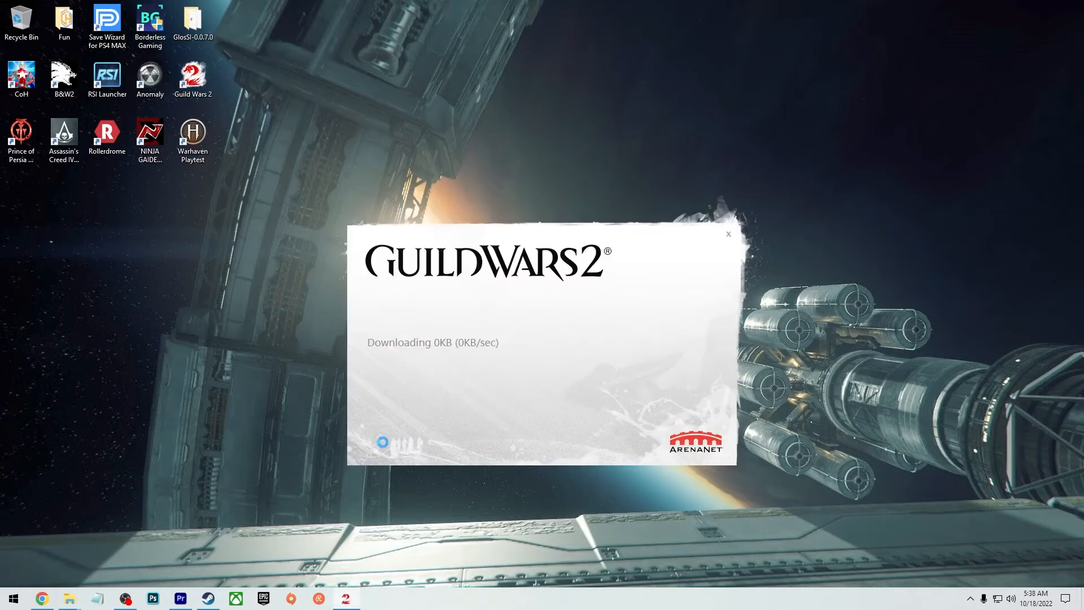
{"action": "left_click", "coordinate": [729, 233]}
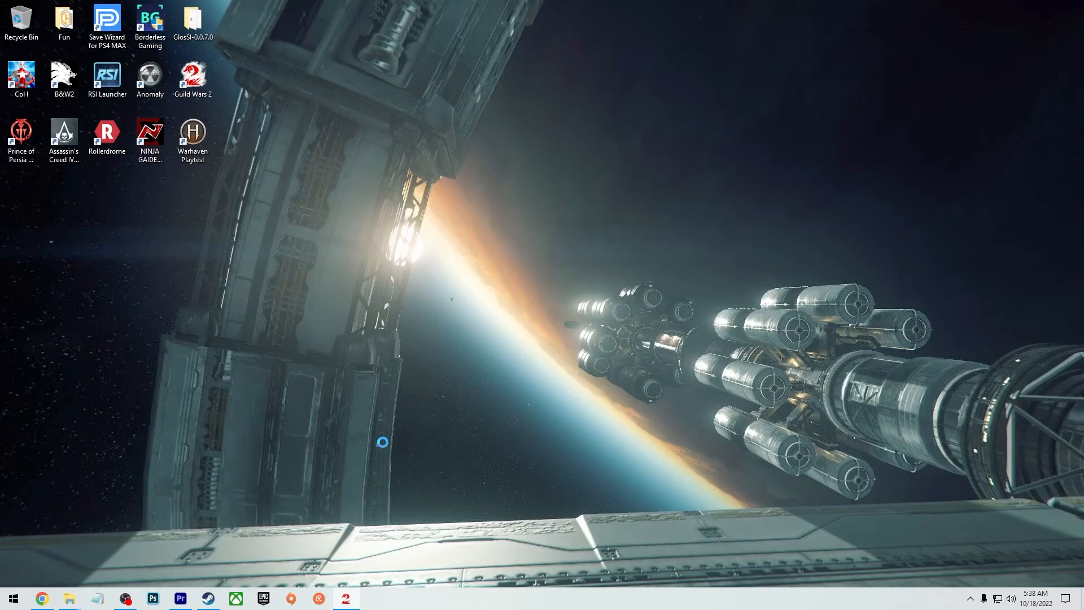
{"action": "left_click", "coordinate": [345, 599]}
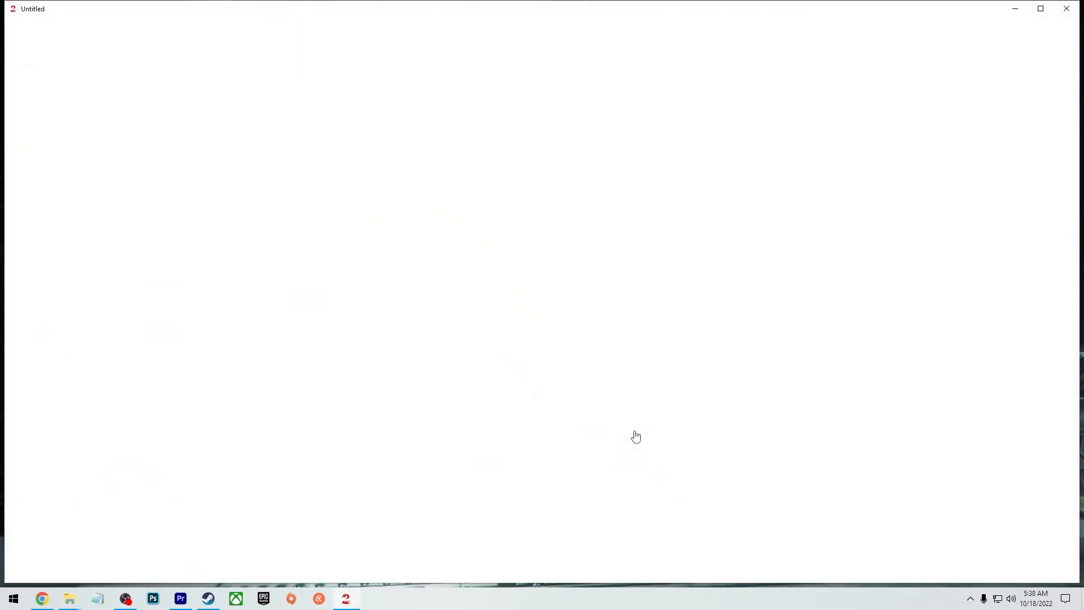